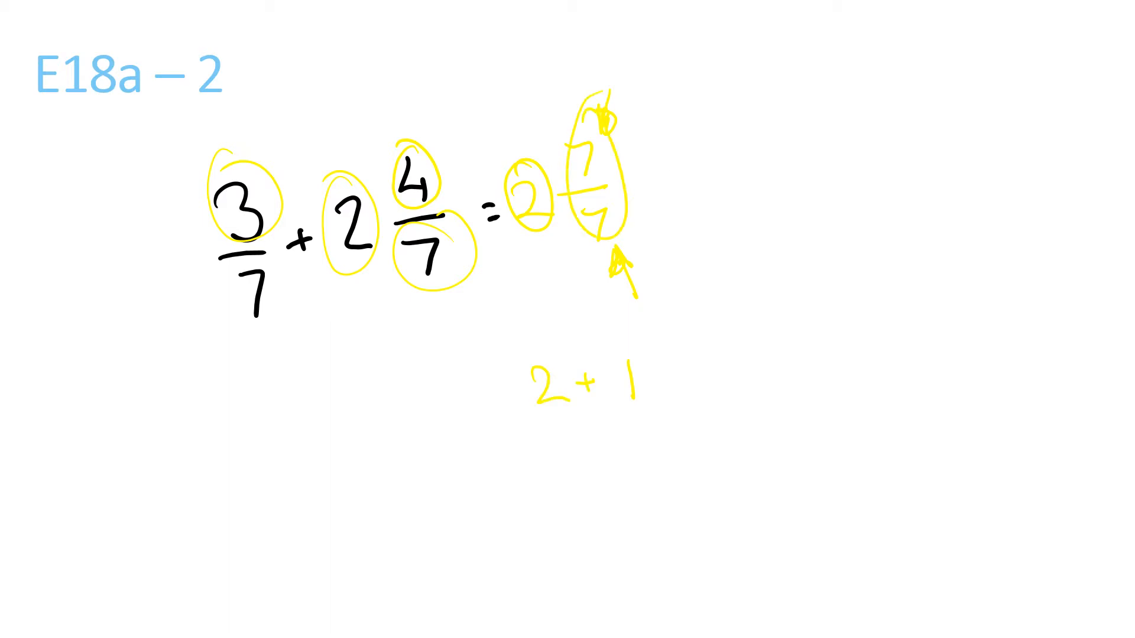
{"action": "type", "text": "=3"}
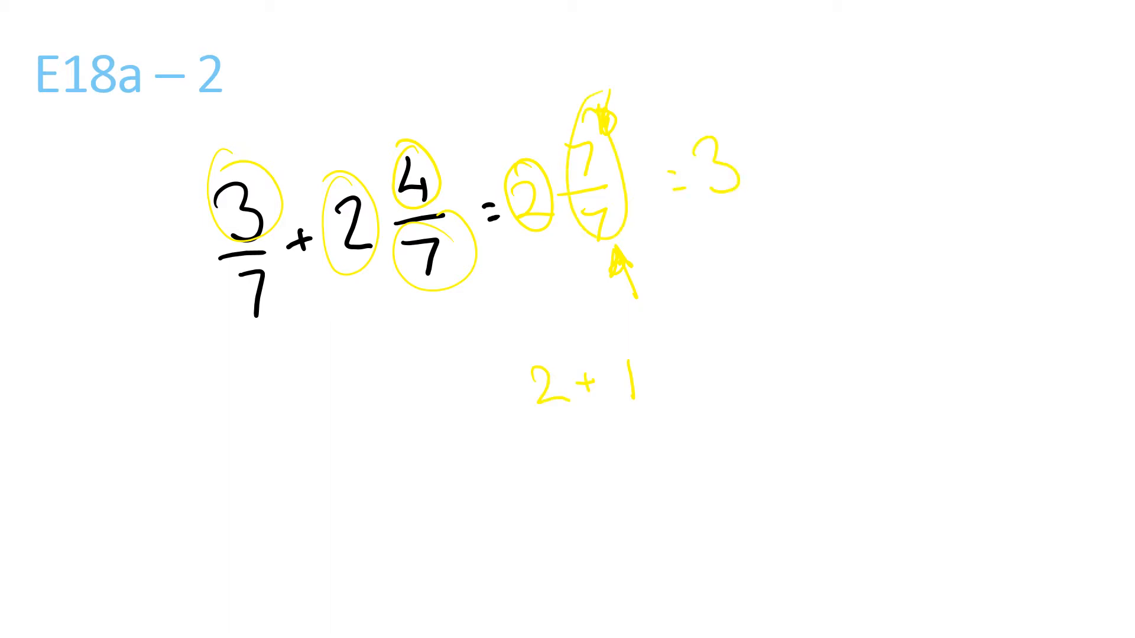